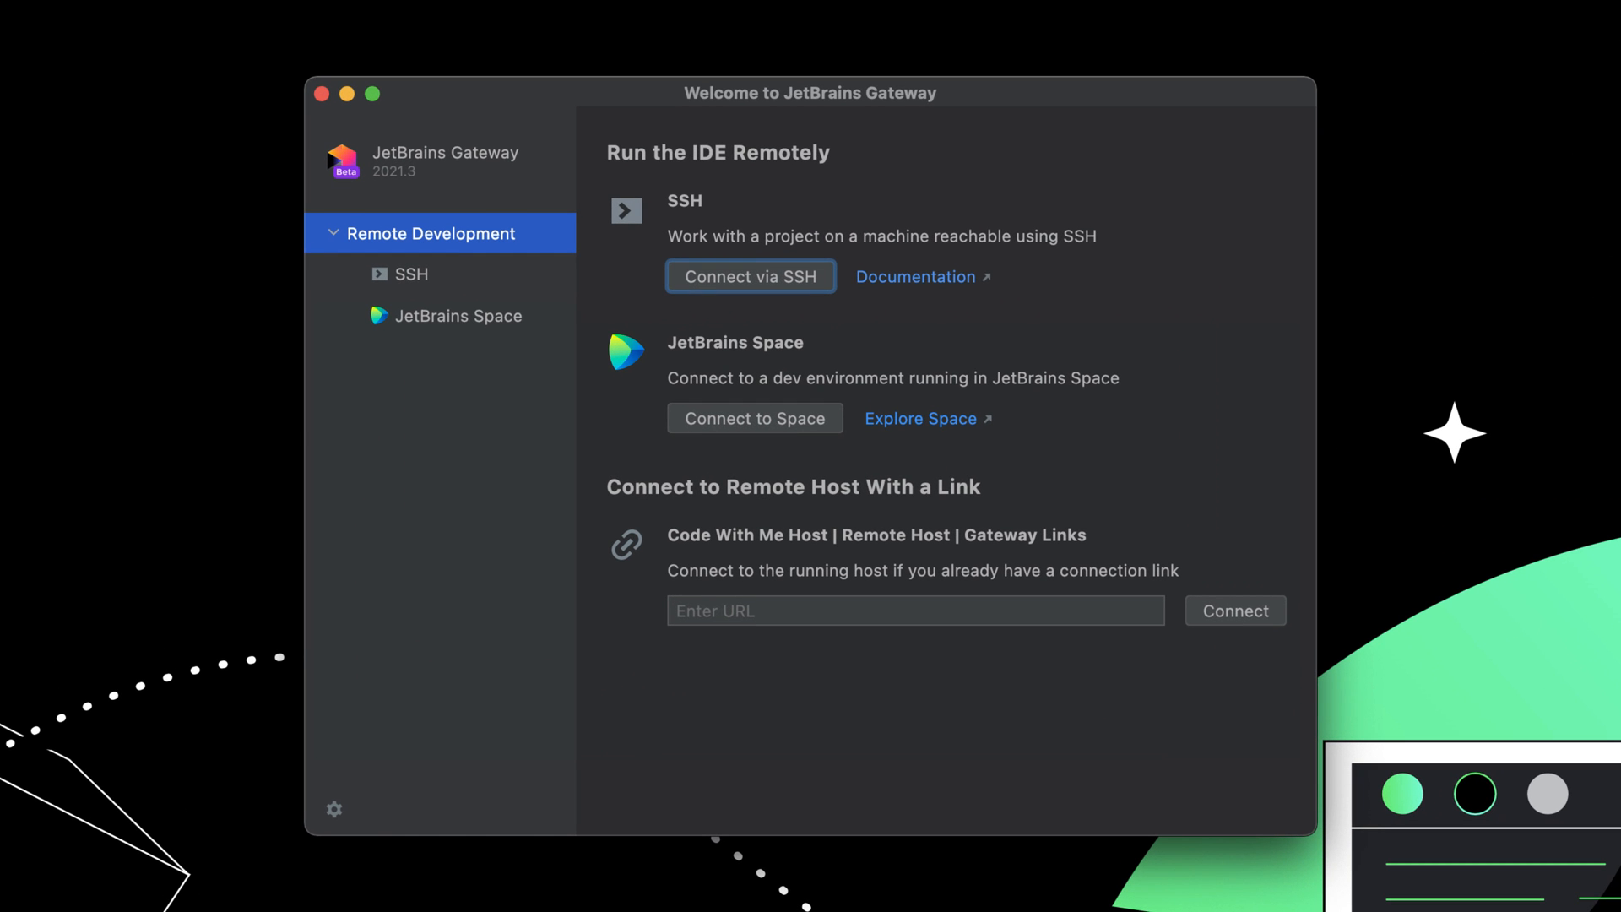
Step: Connect Gateway over SSH to 10.211.55.9, verify the connection, and log in
click(750, 276)
text(10.)
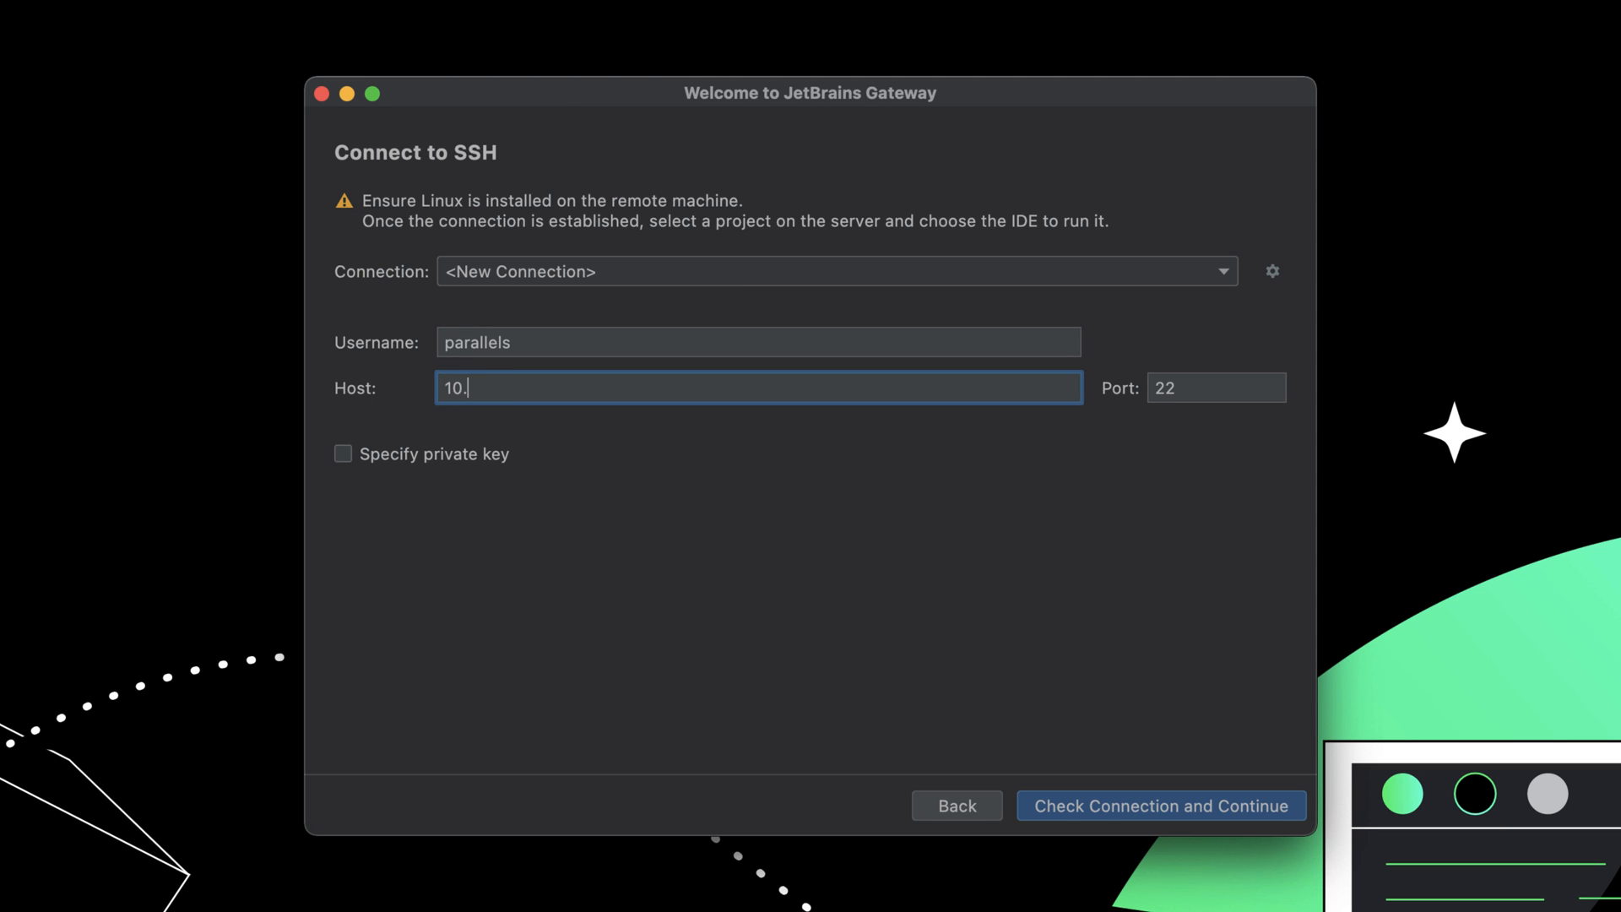
click(1160, 806)
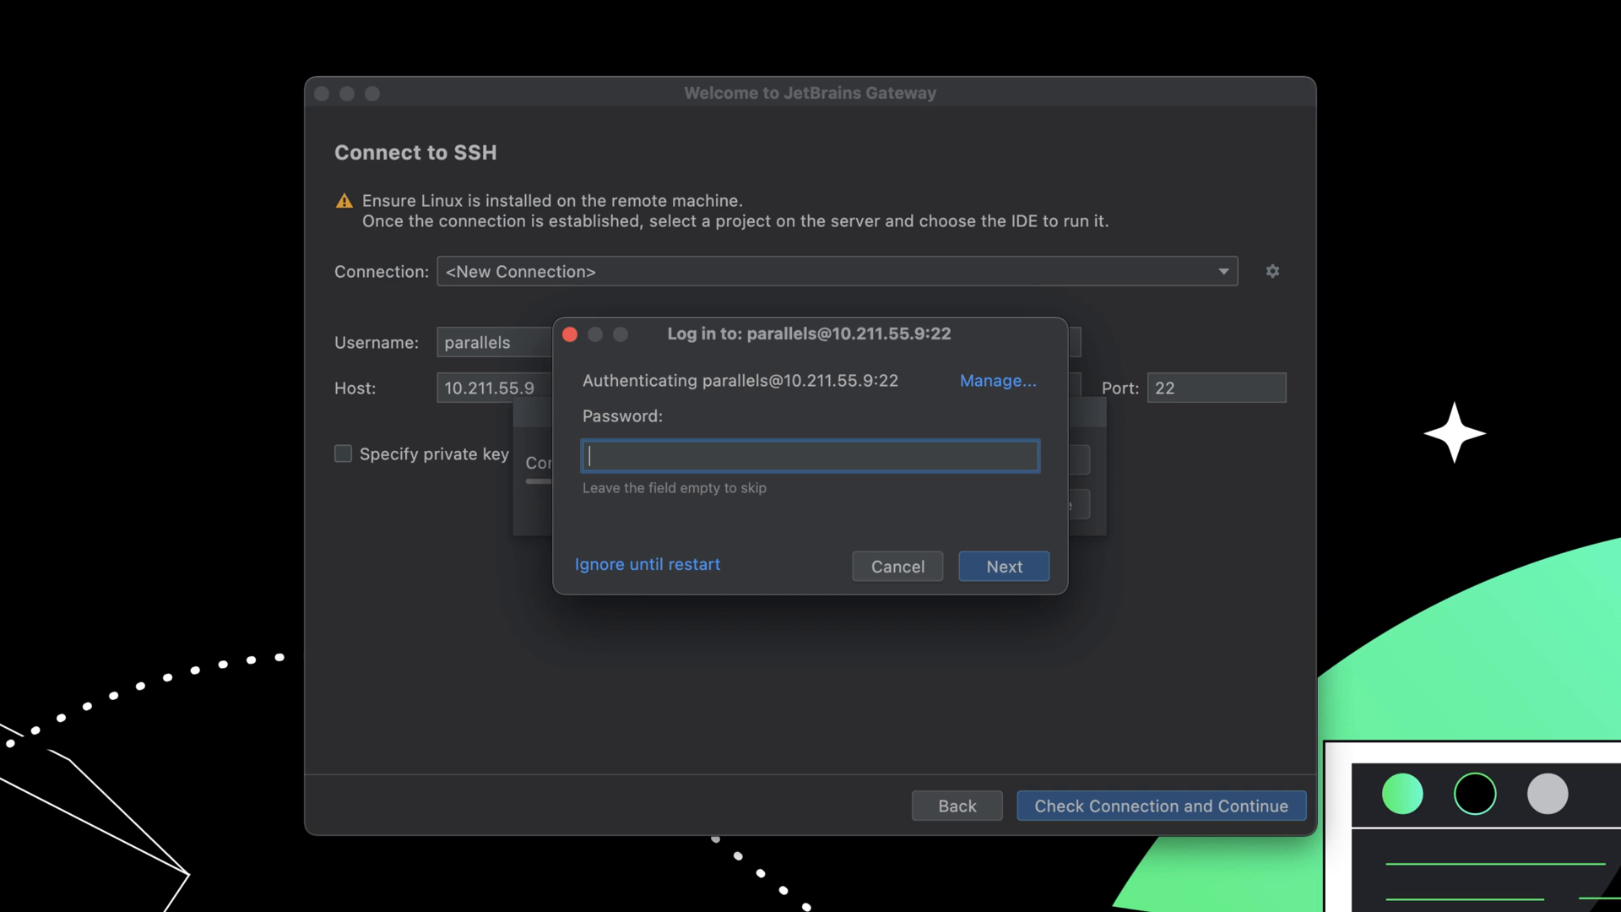
click(1001, 567)
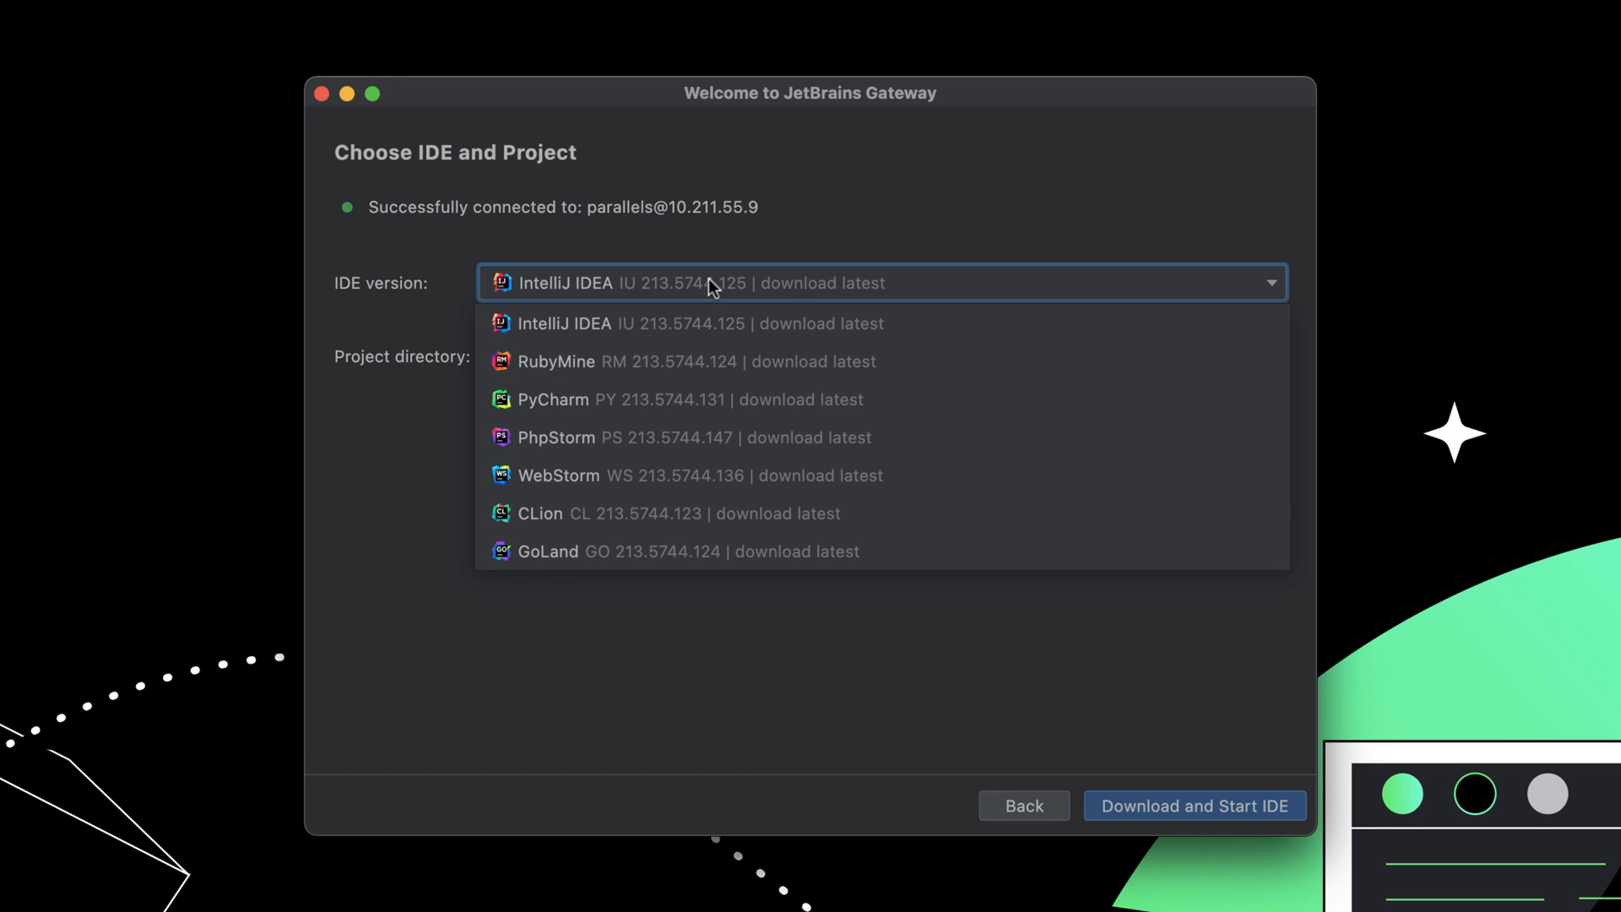
mouse_move(692, 328)
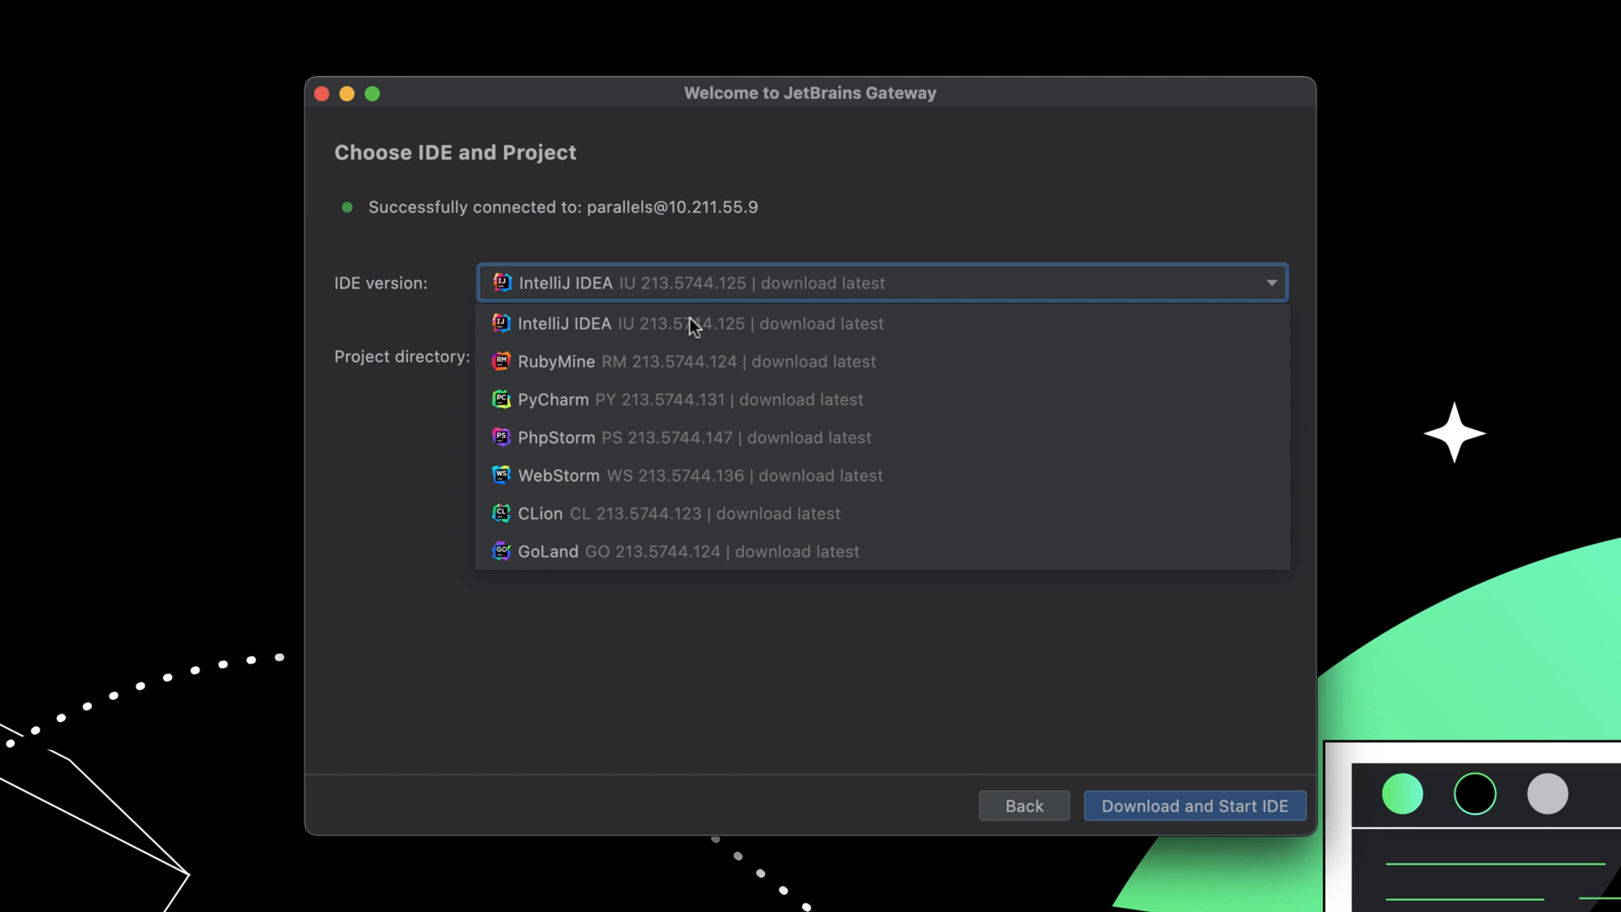
Step: Select IntelliJ IDEA and git clone spring-petclinic in a remote SSH terminal
click(692, 323)
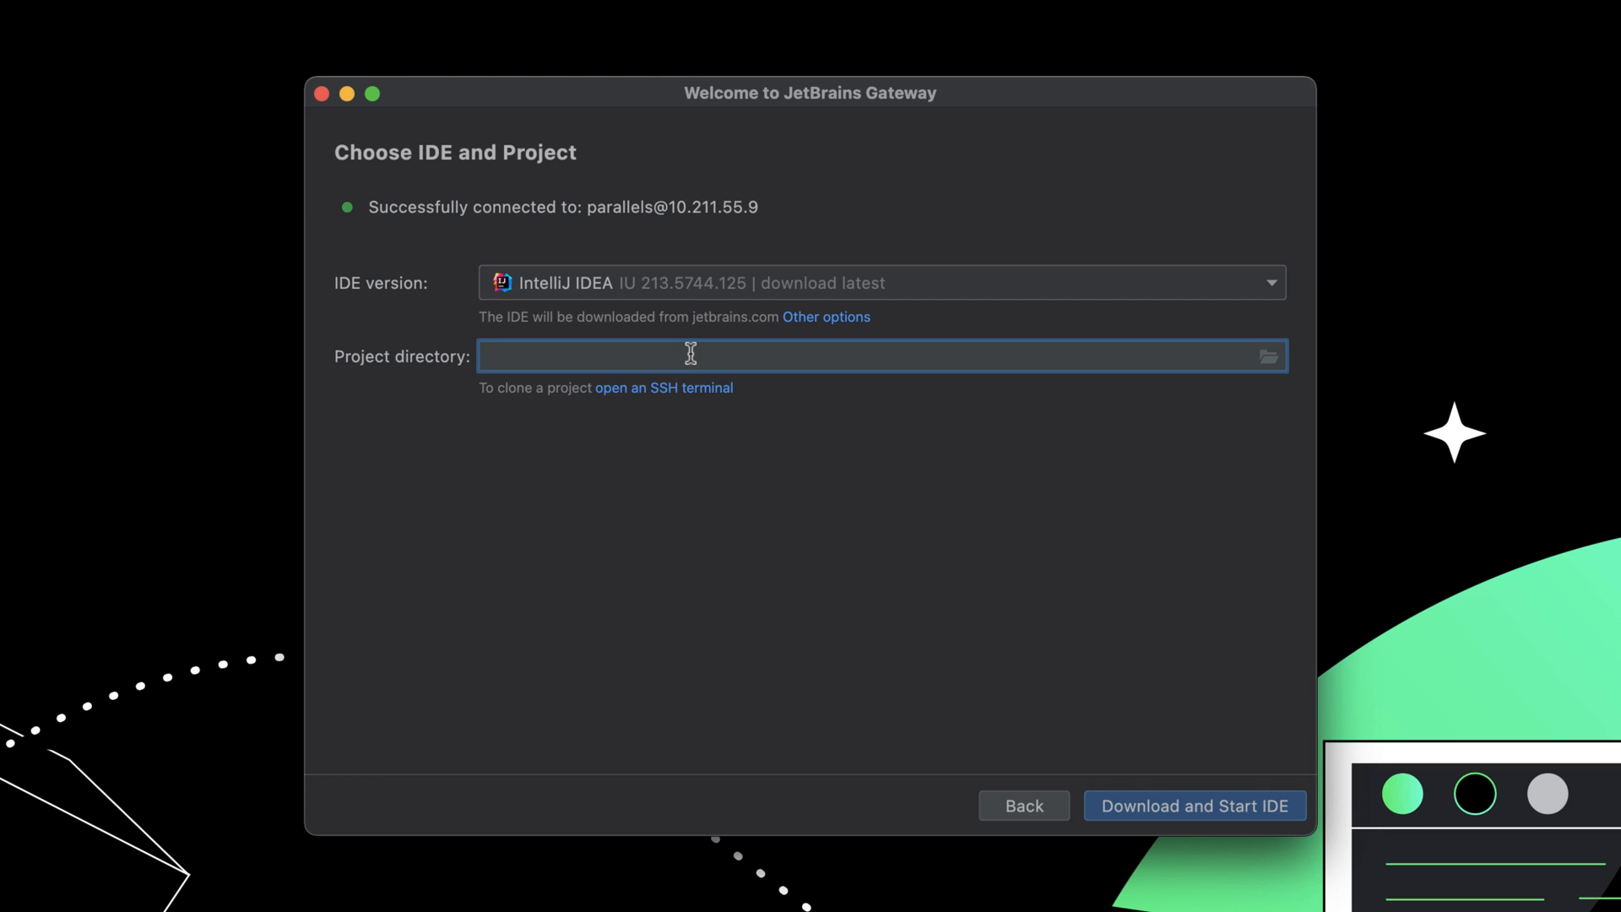
click(663, 387)
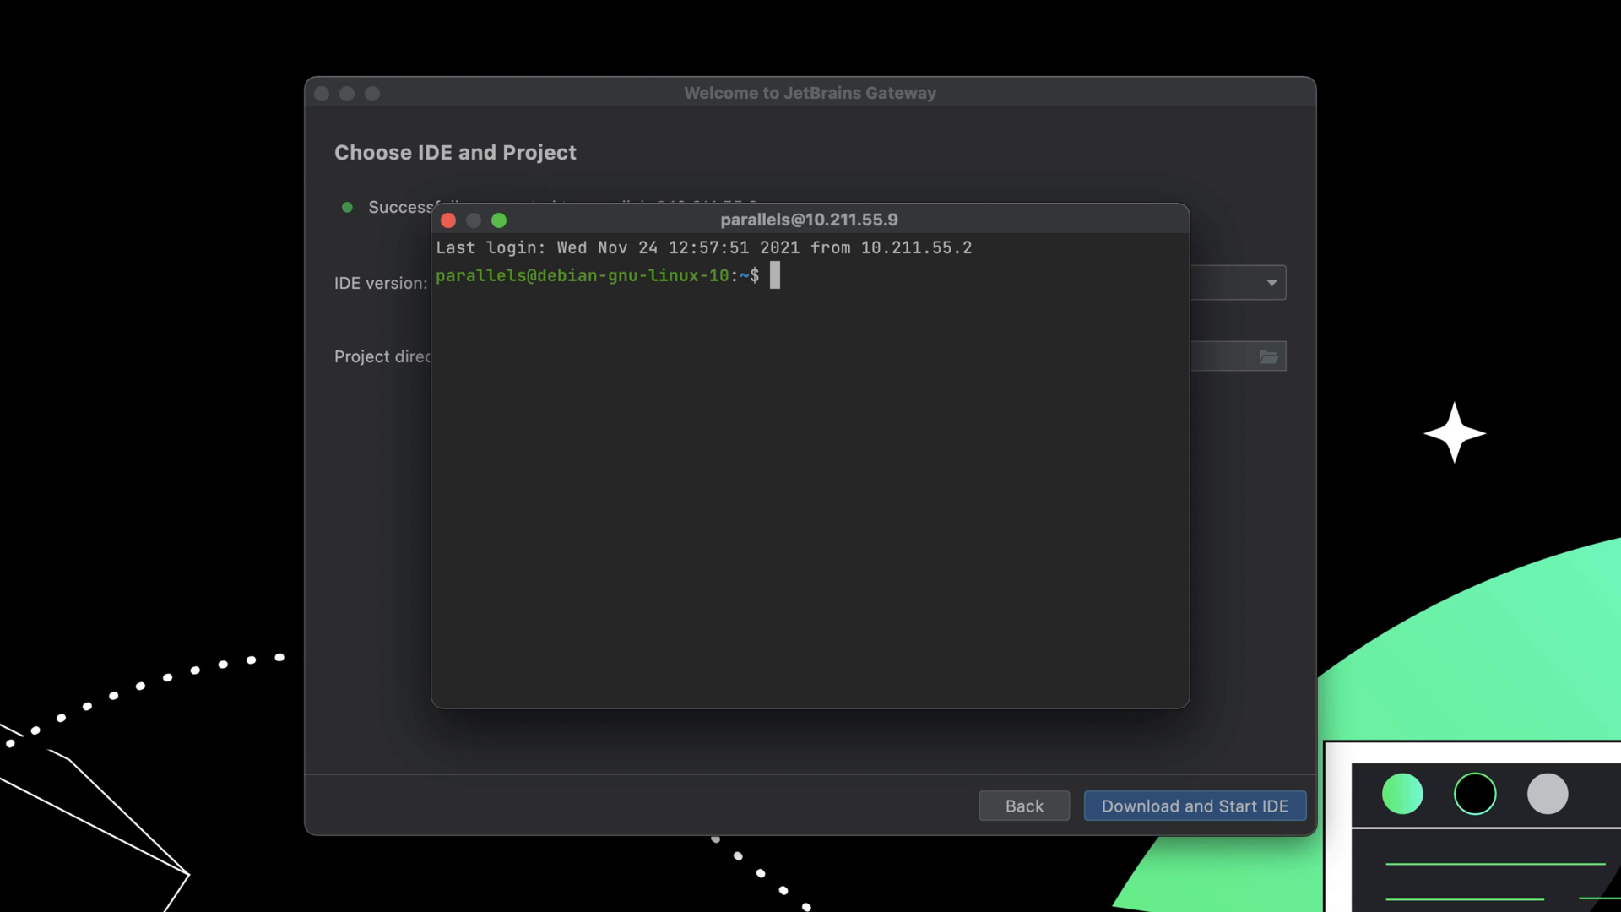
text(git clone https://github.com/sprin)
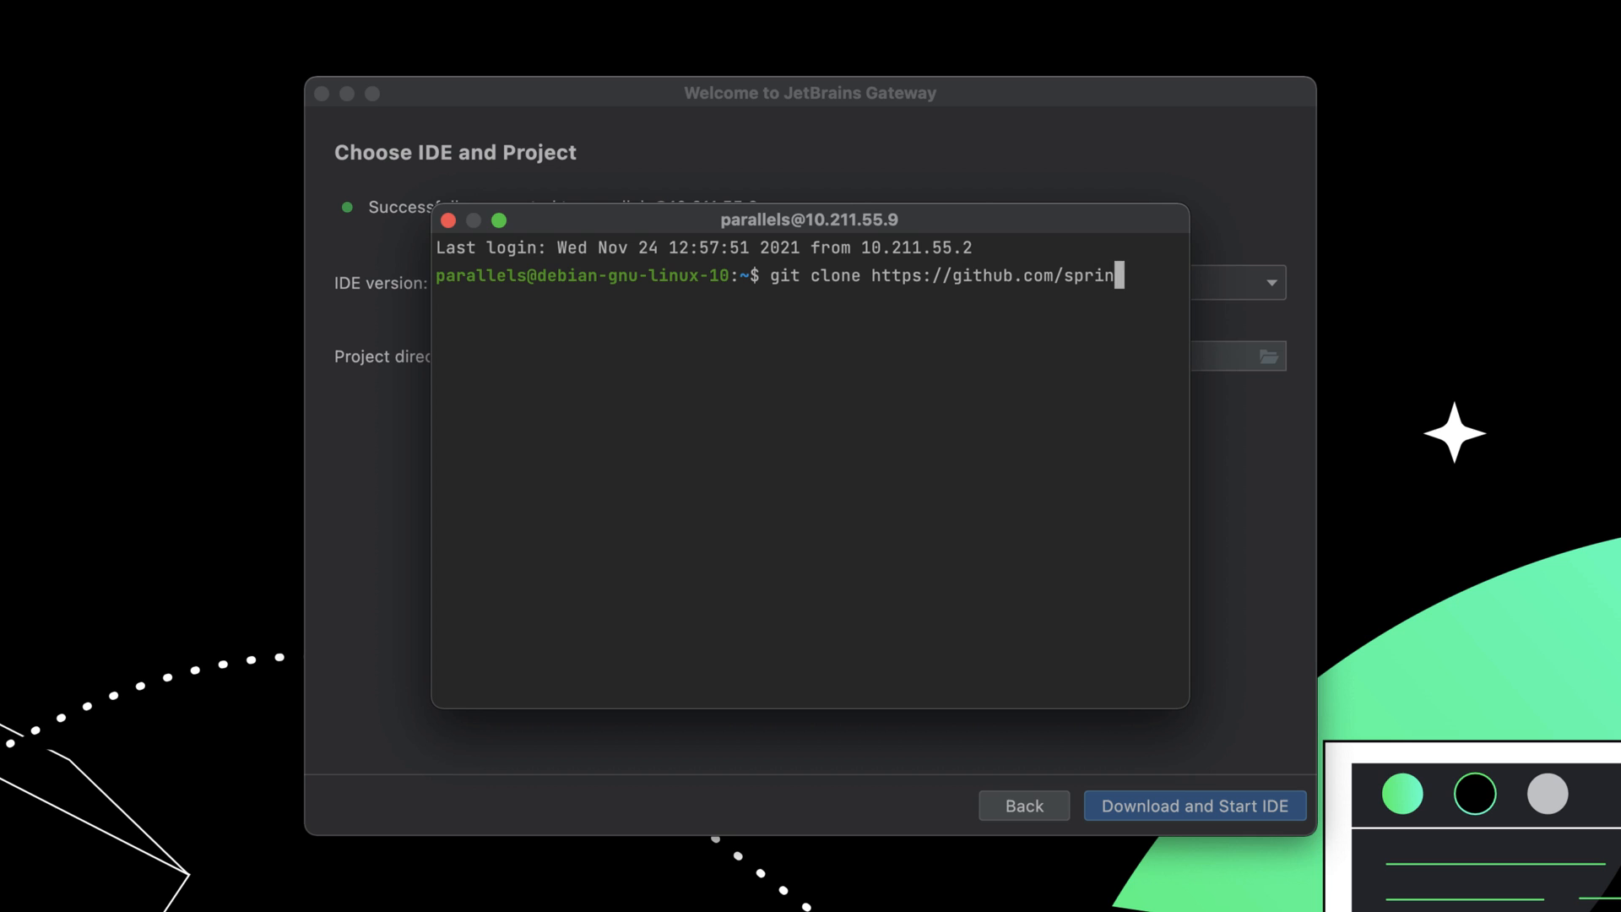
key(Return)
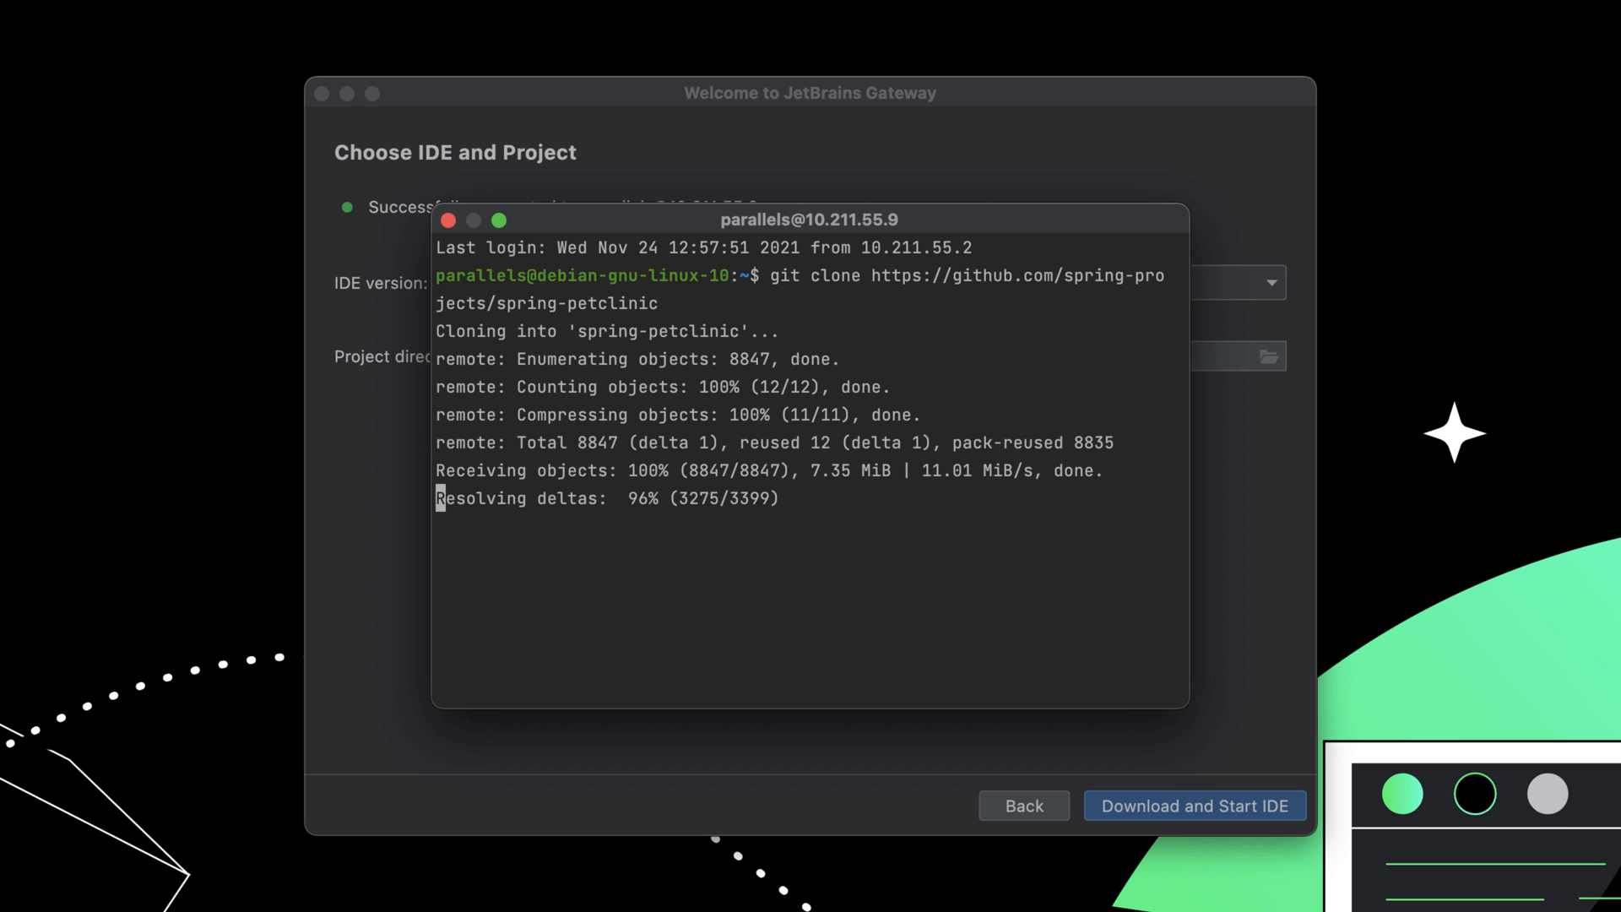
click(447, 220)
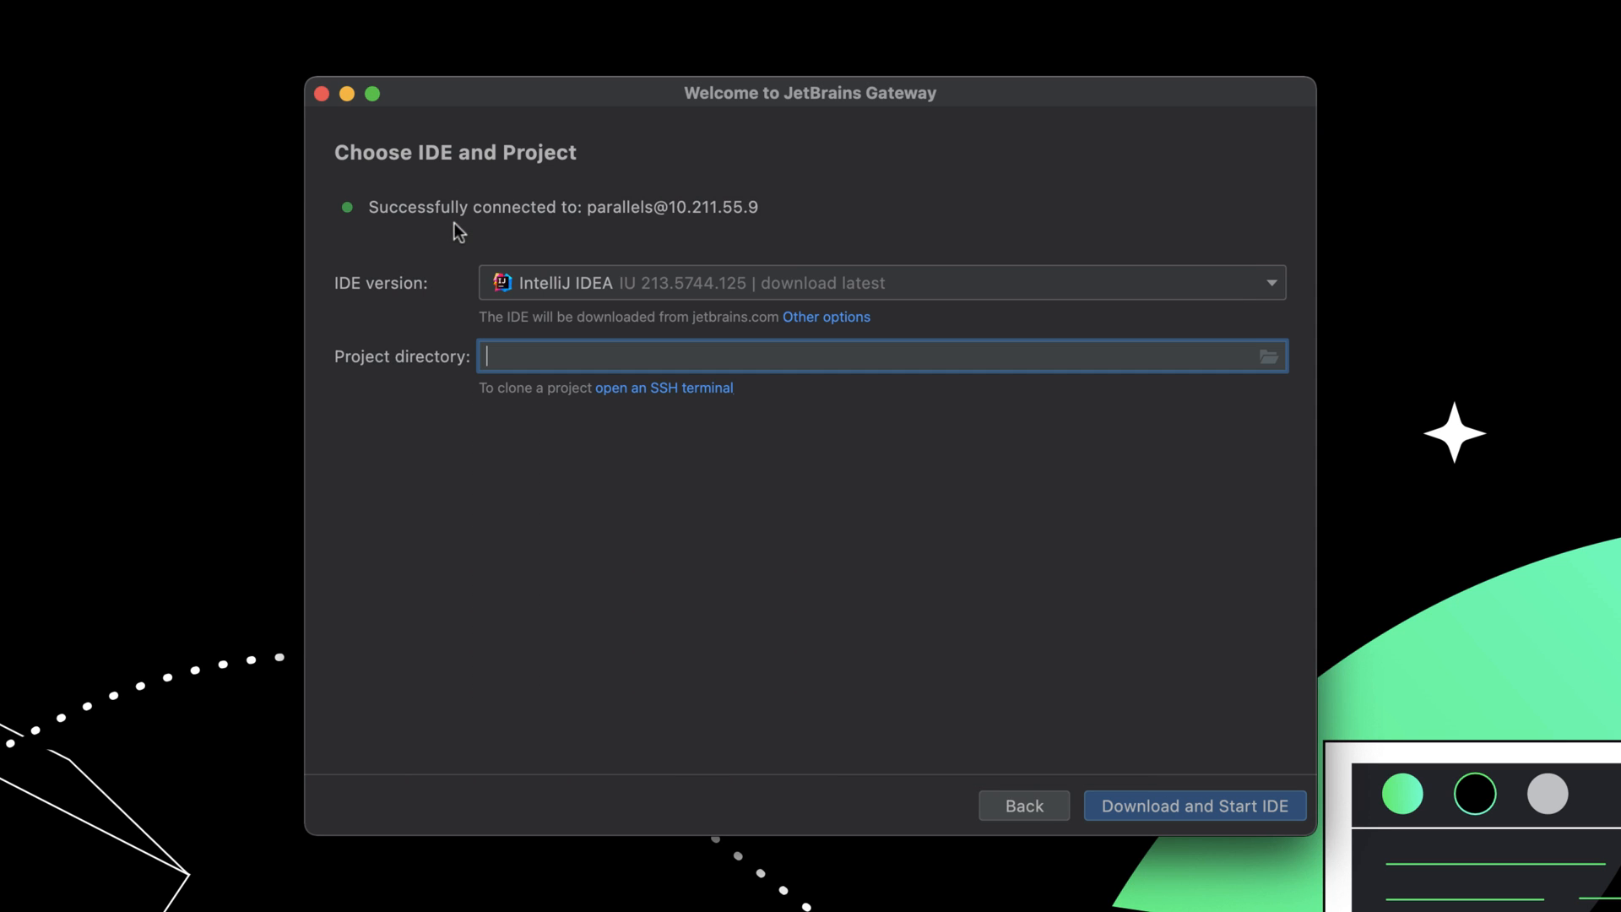
Step: Set spring-petclinic as the project directory, then download and start the IDE
click(1270, 356)
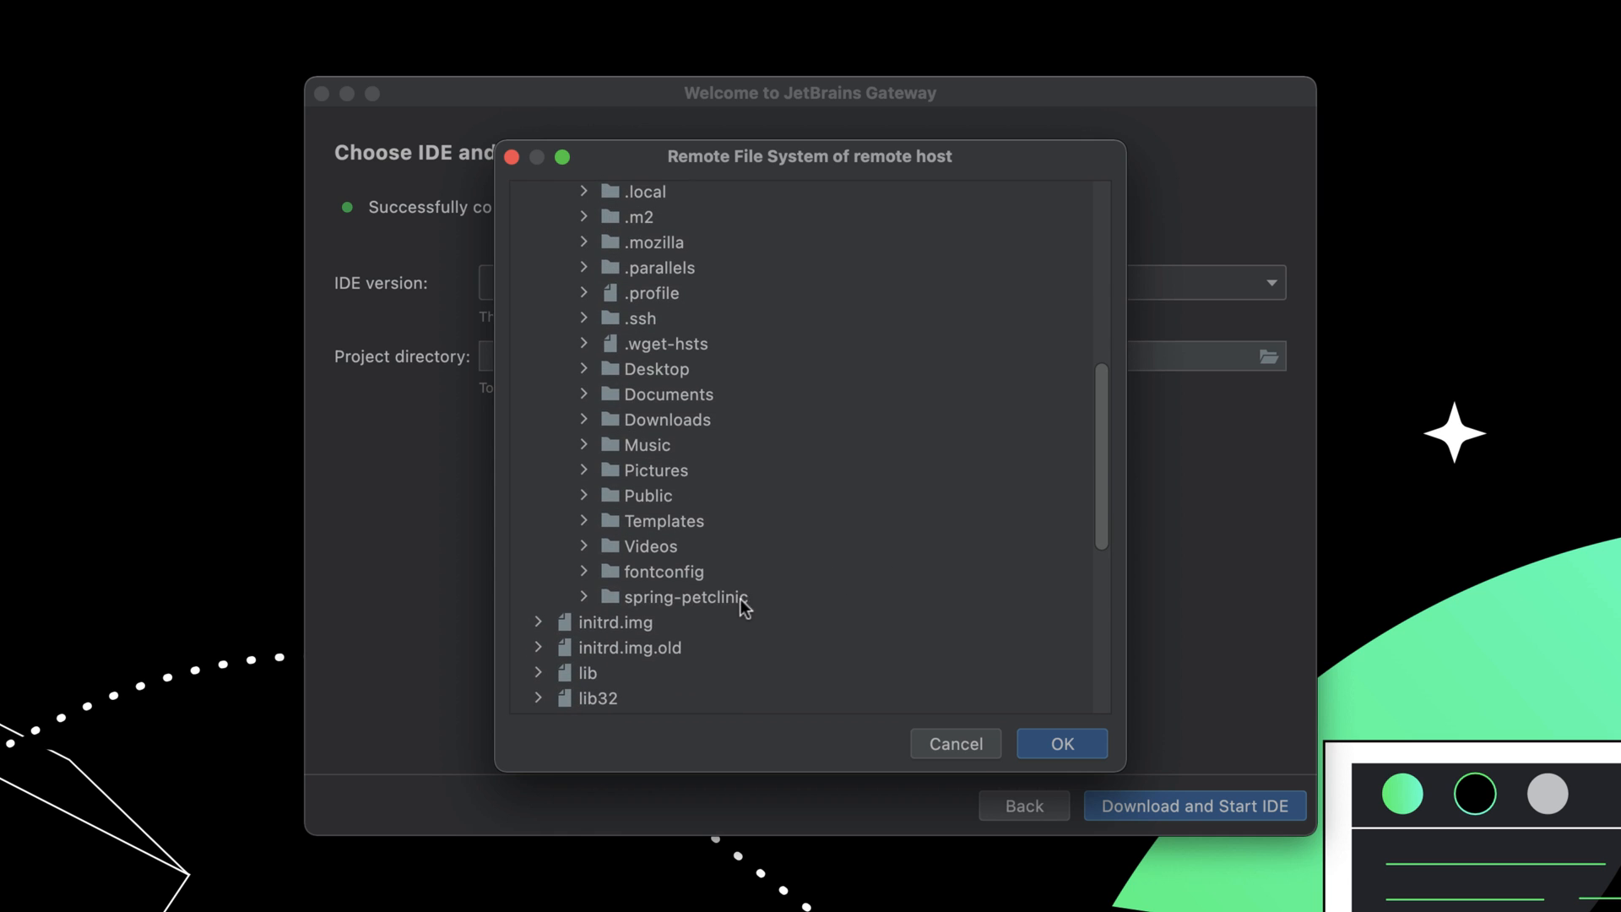
click(1061, 743)
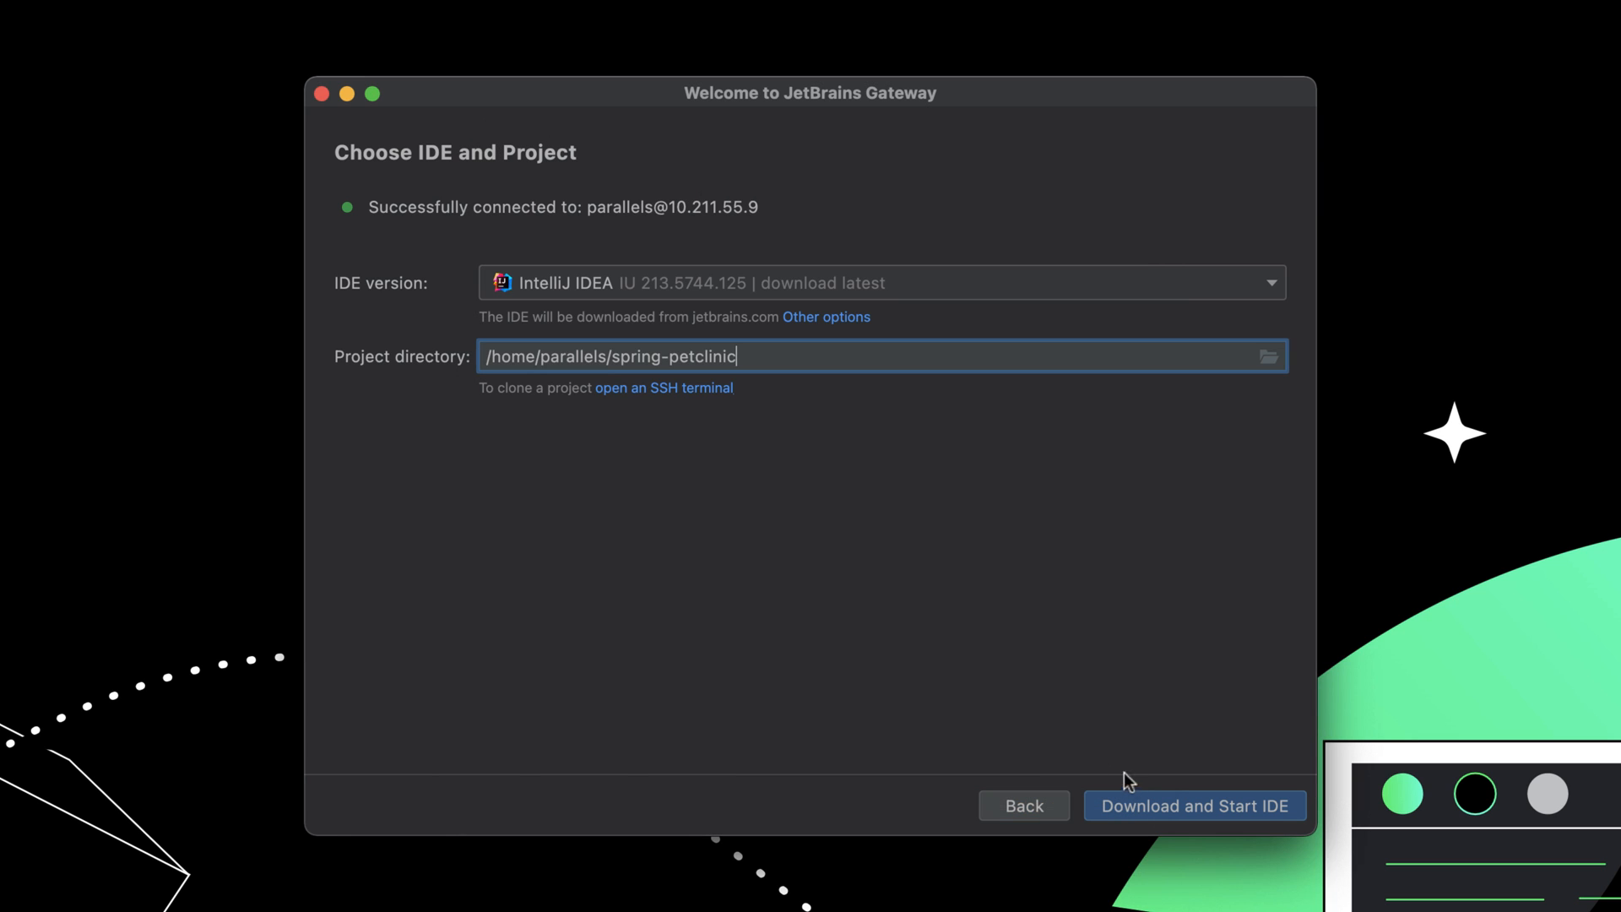
click(1193, 806)
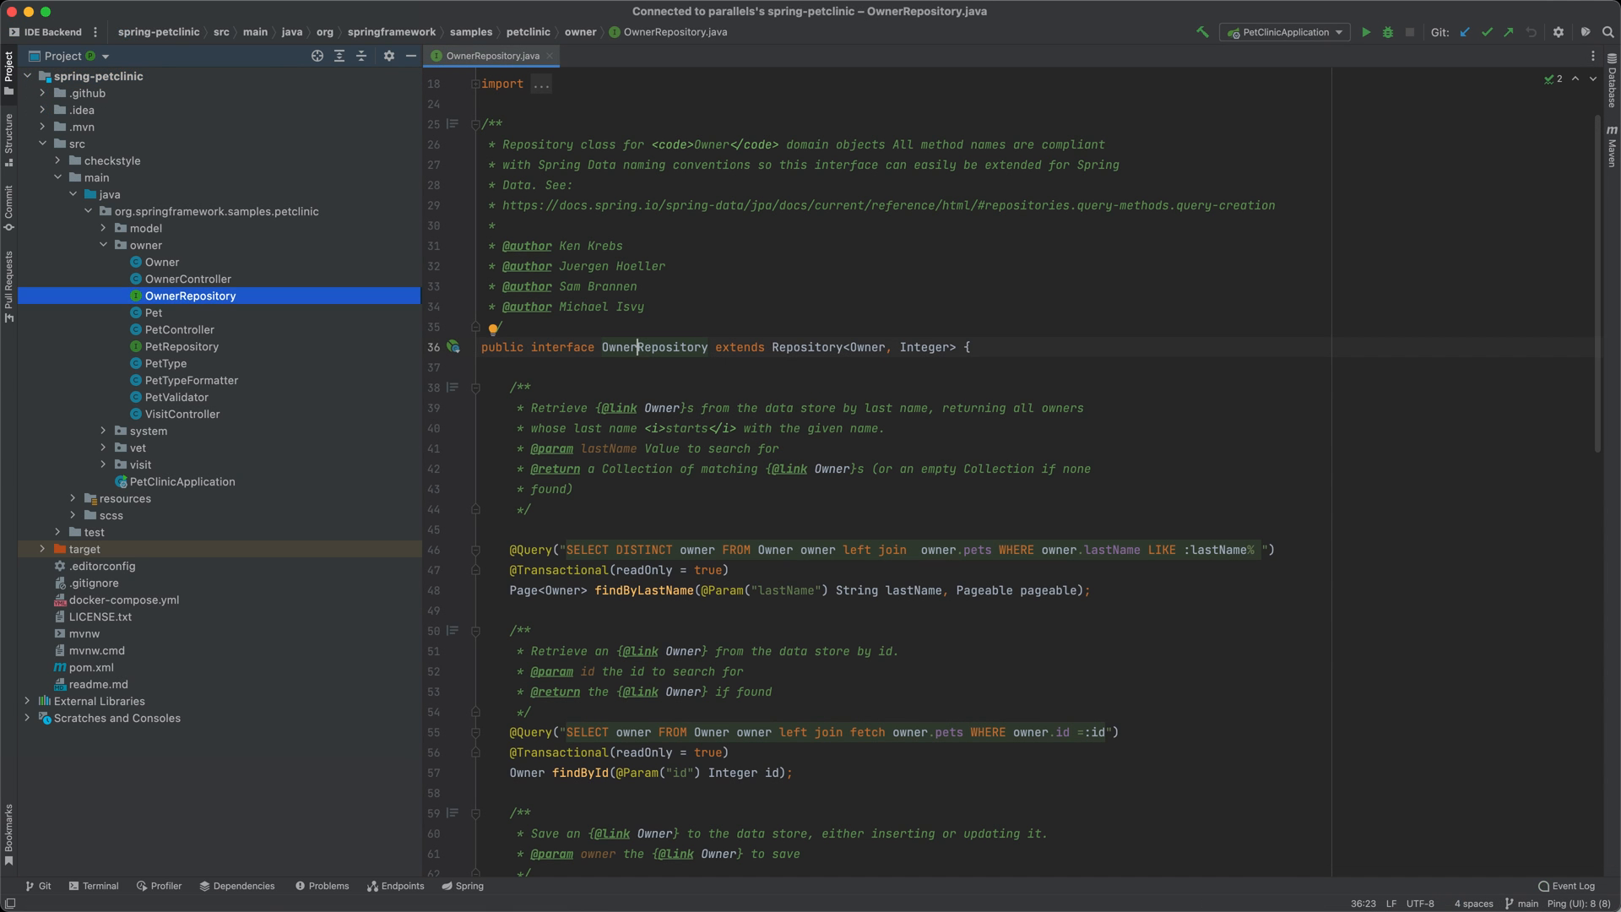
mouse_move(632, 346)
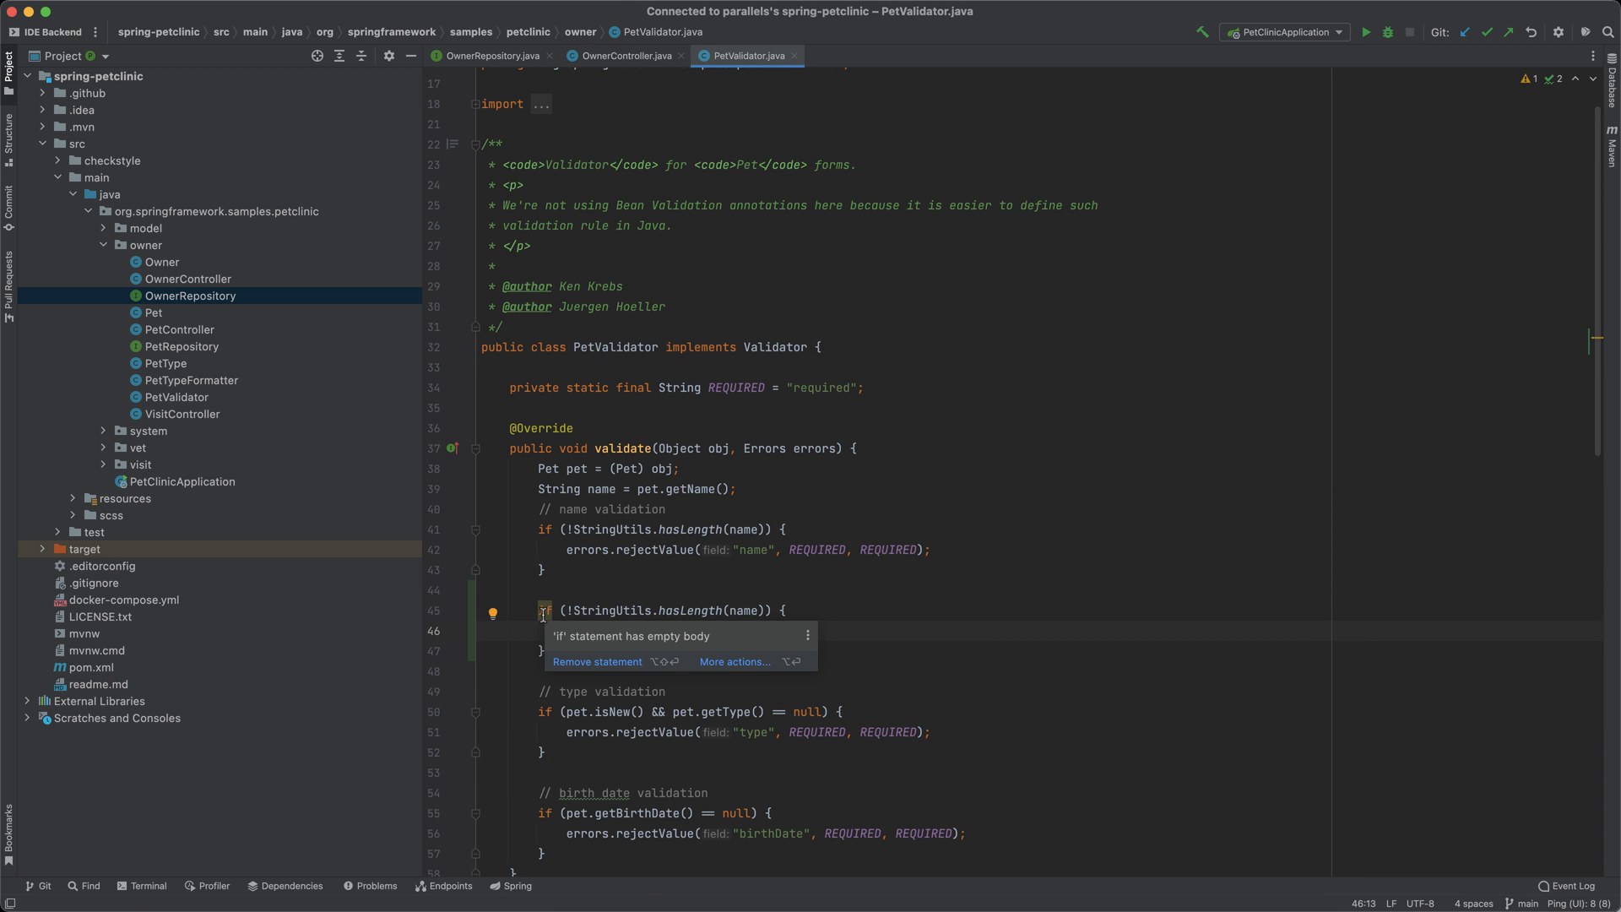
Step: Run PetClinicApplication and forward port 8080, opening it in the browser
click(595, 660)
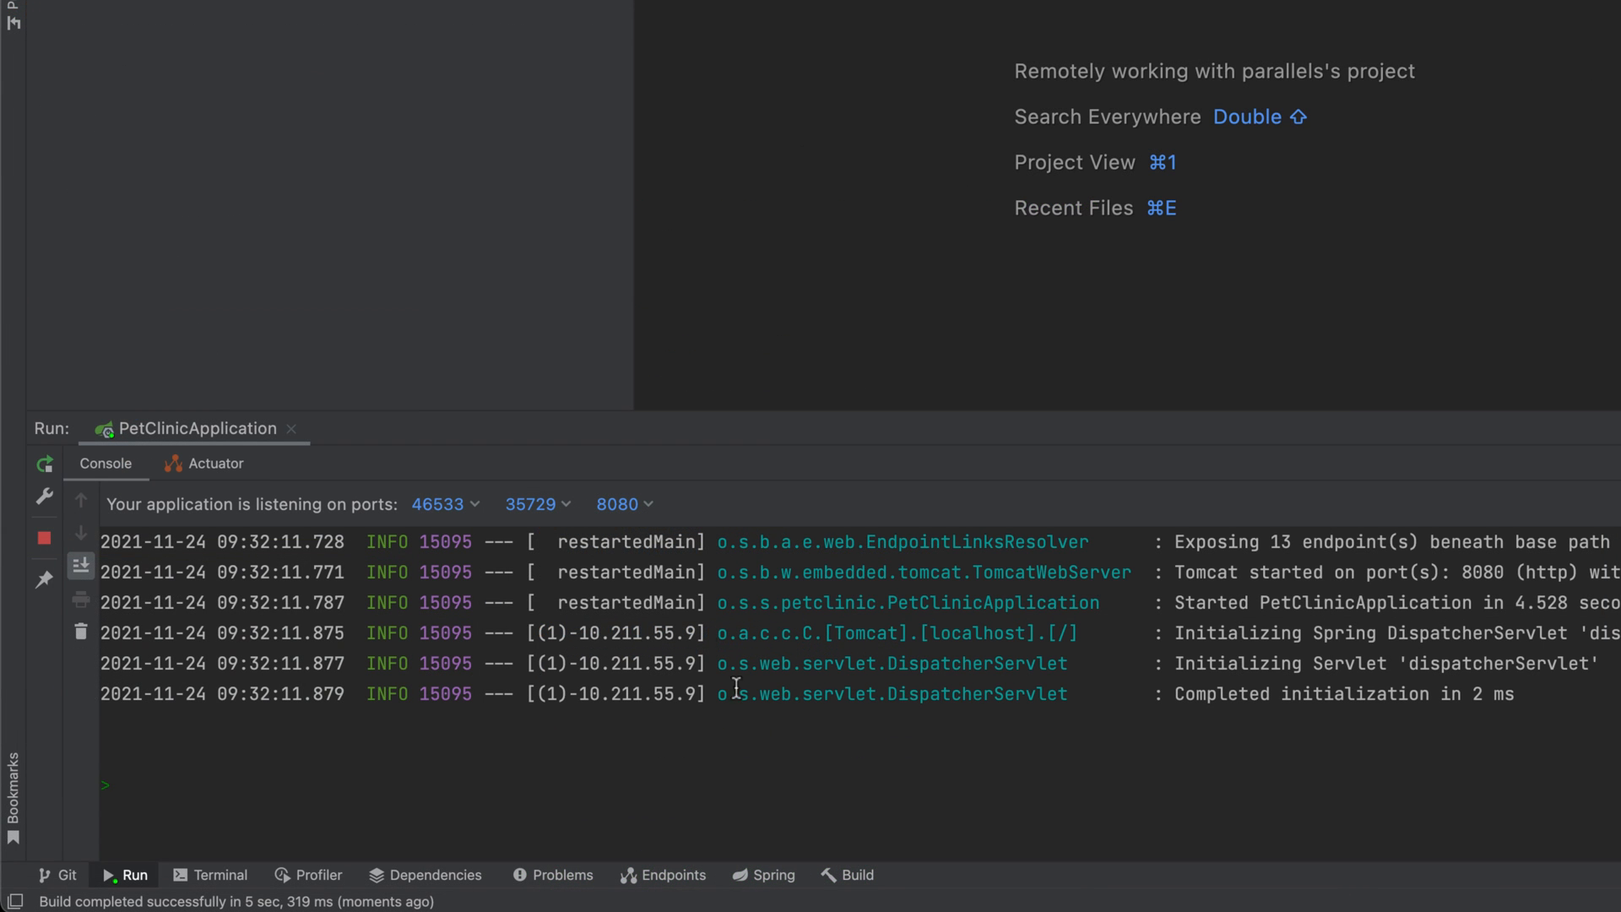
click(625, 503)
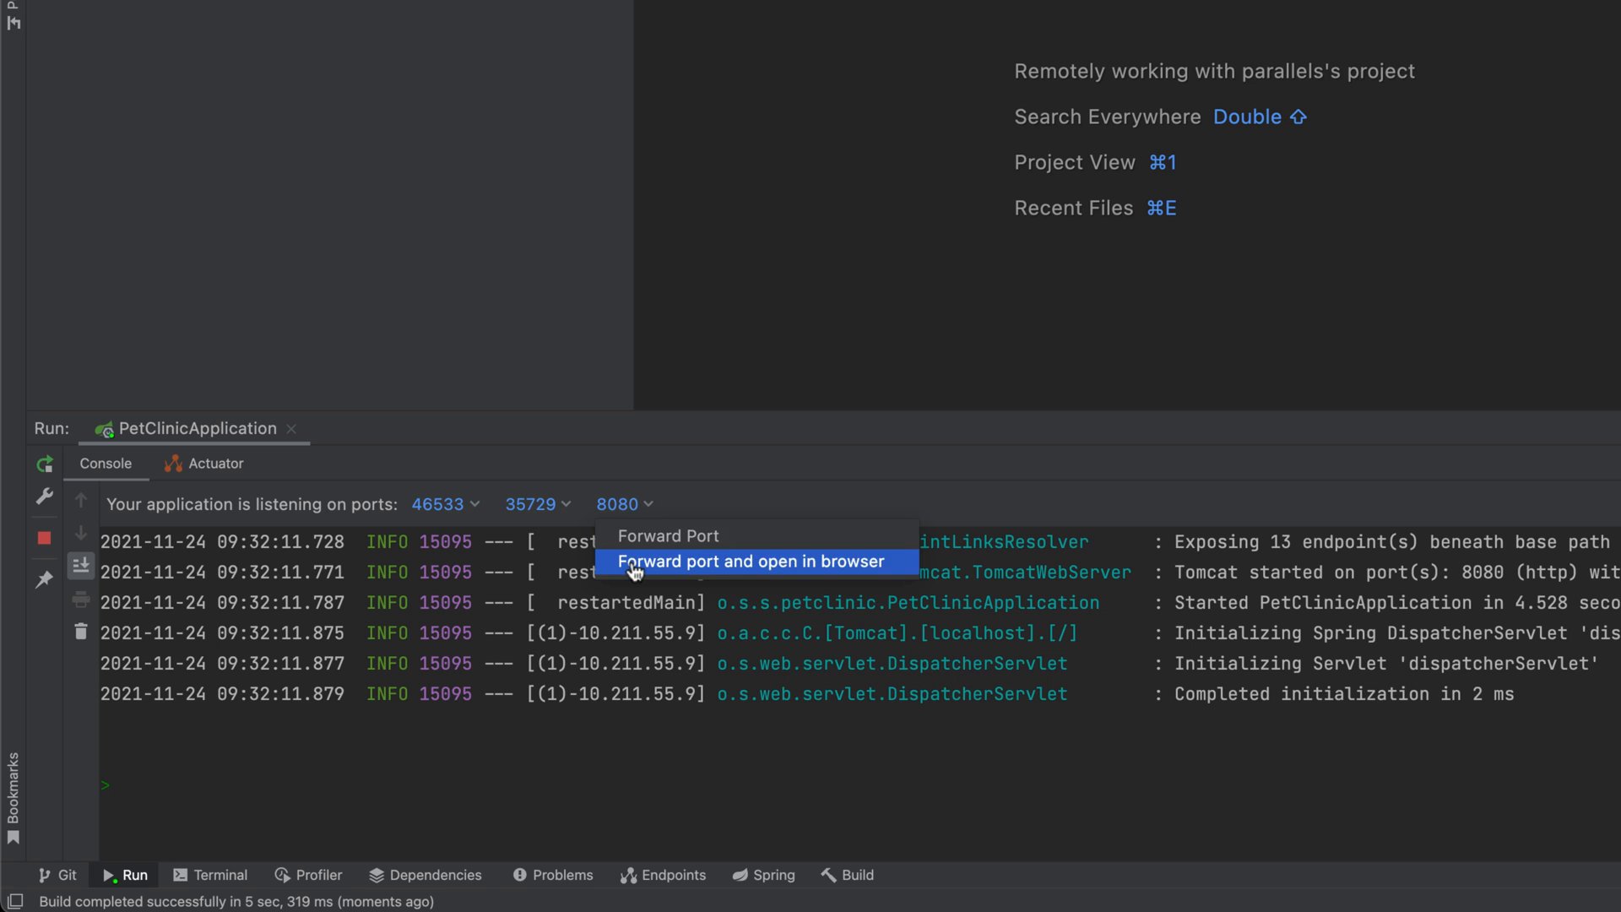
click(752, 561)
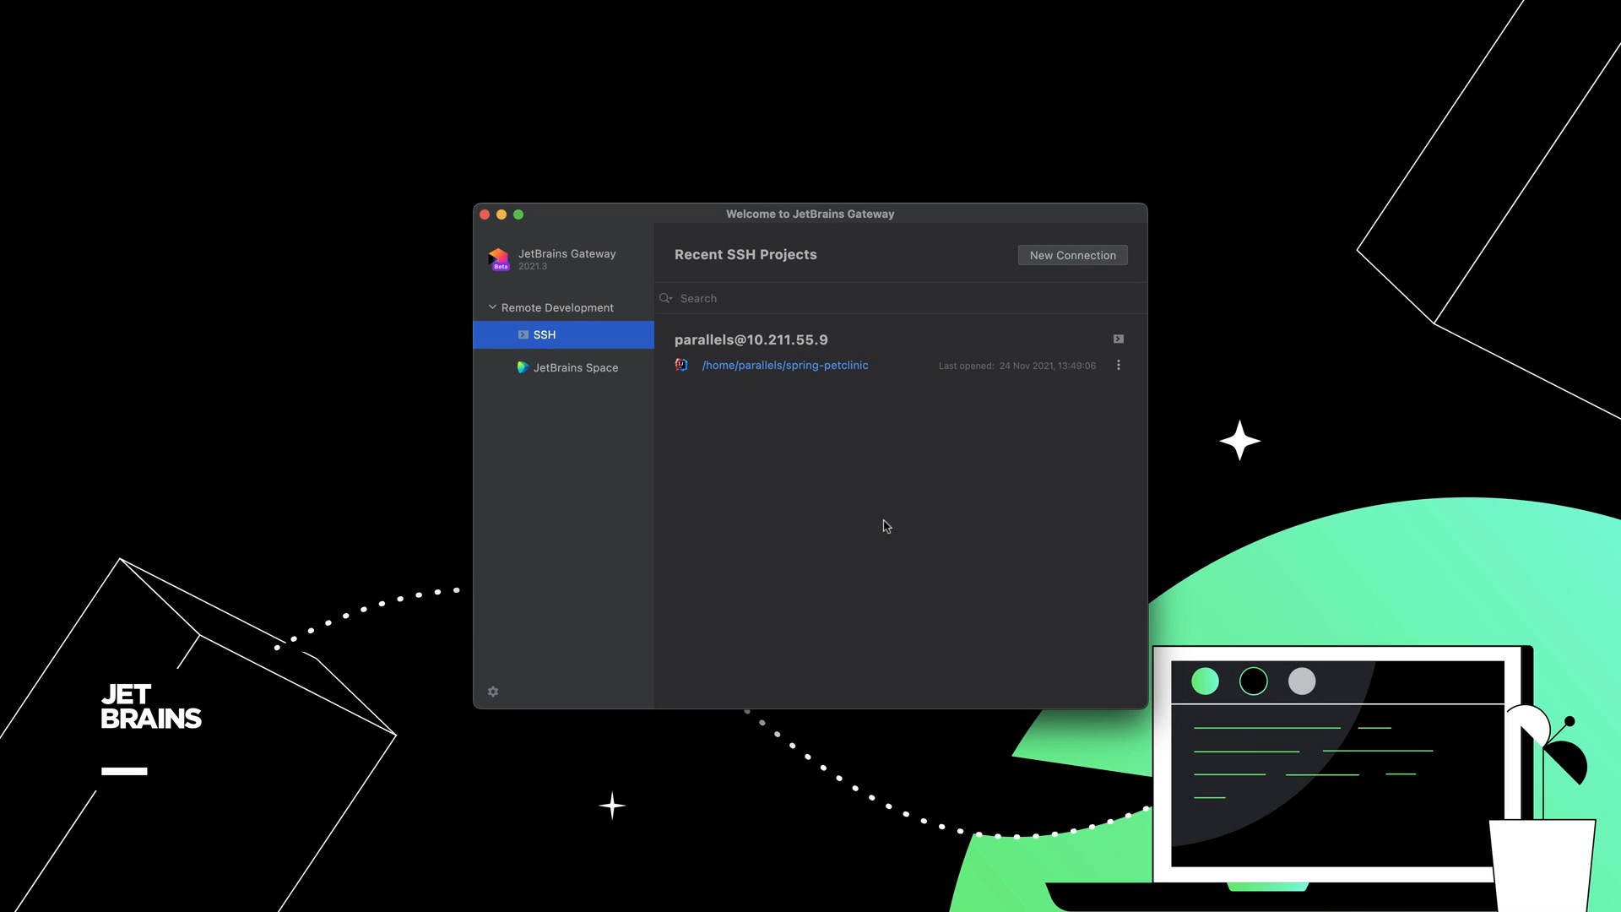
mouse_move(799, 370)
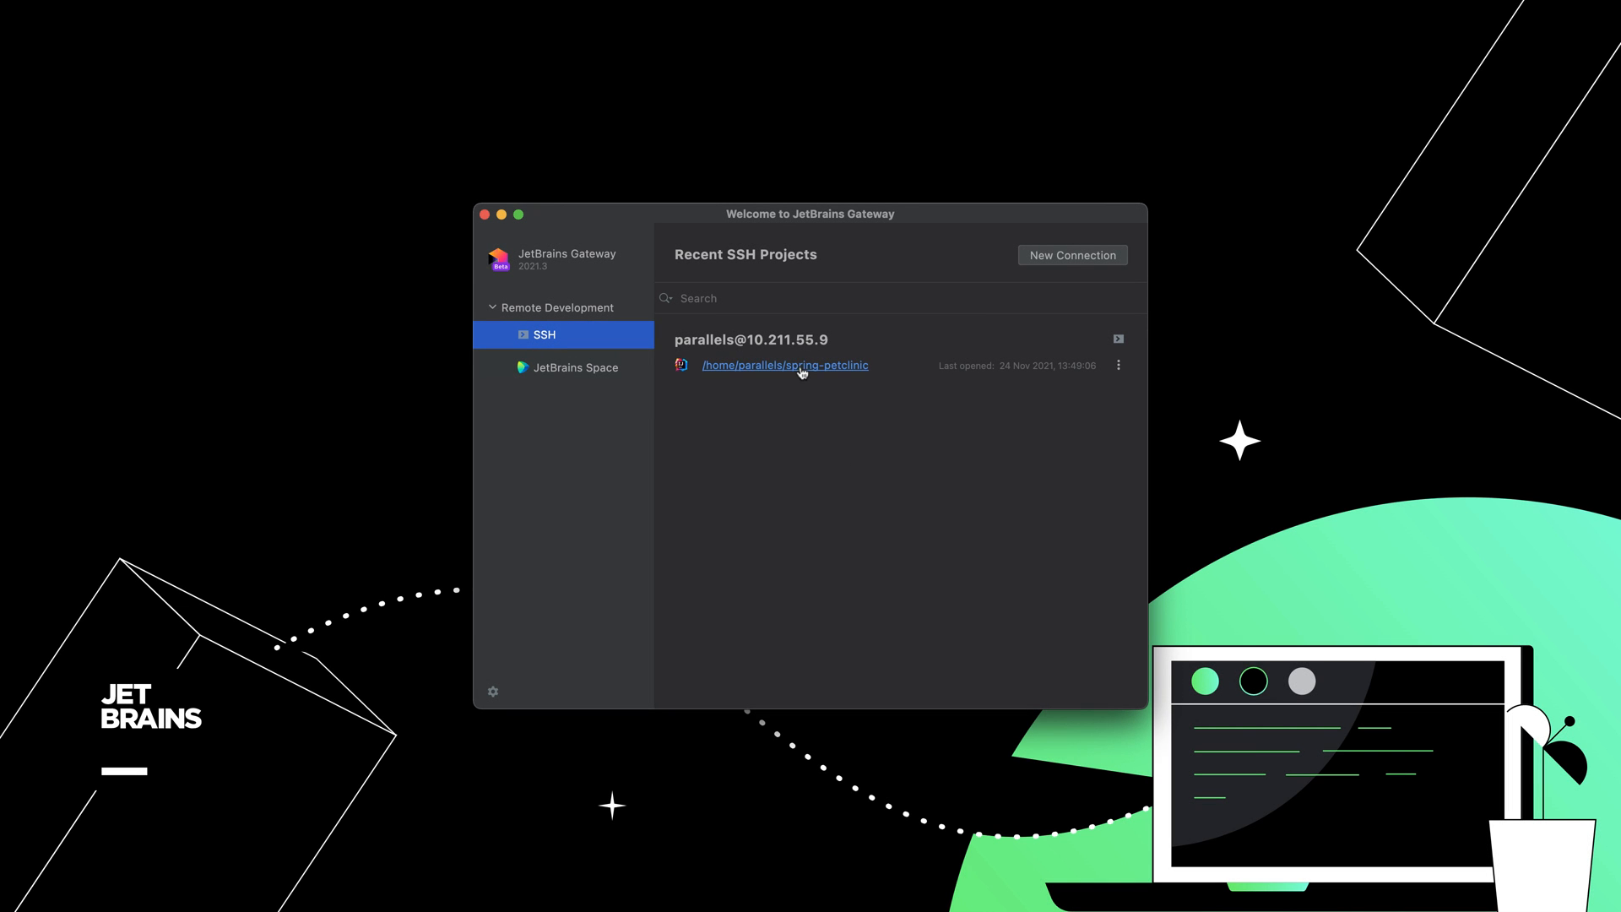